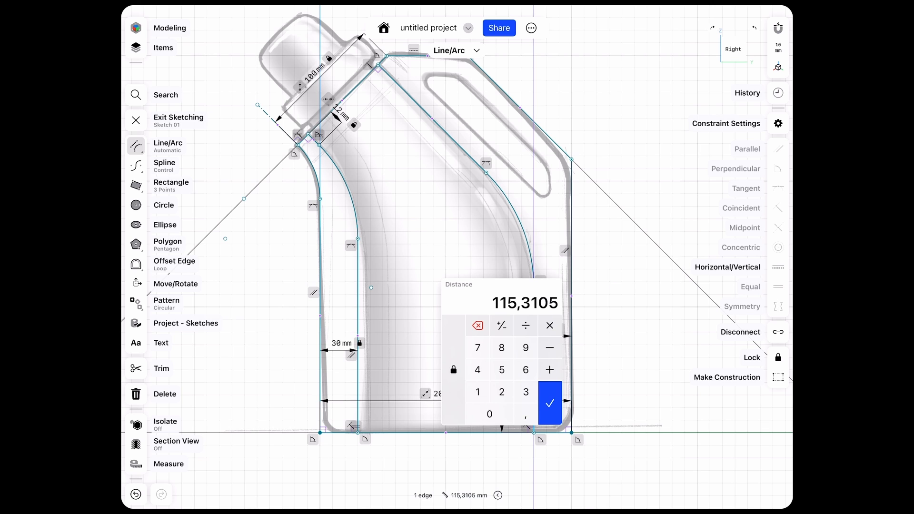
- Apply 115 mm as the height of the bottle's right vertical wall
left_click(548, 402)
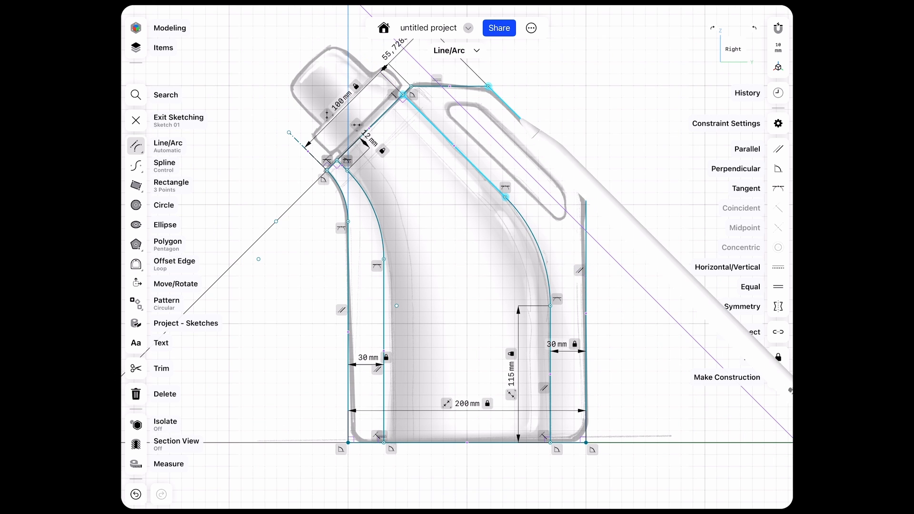